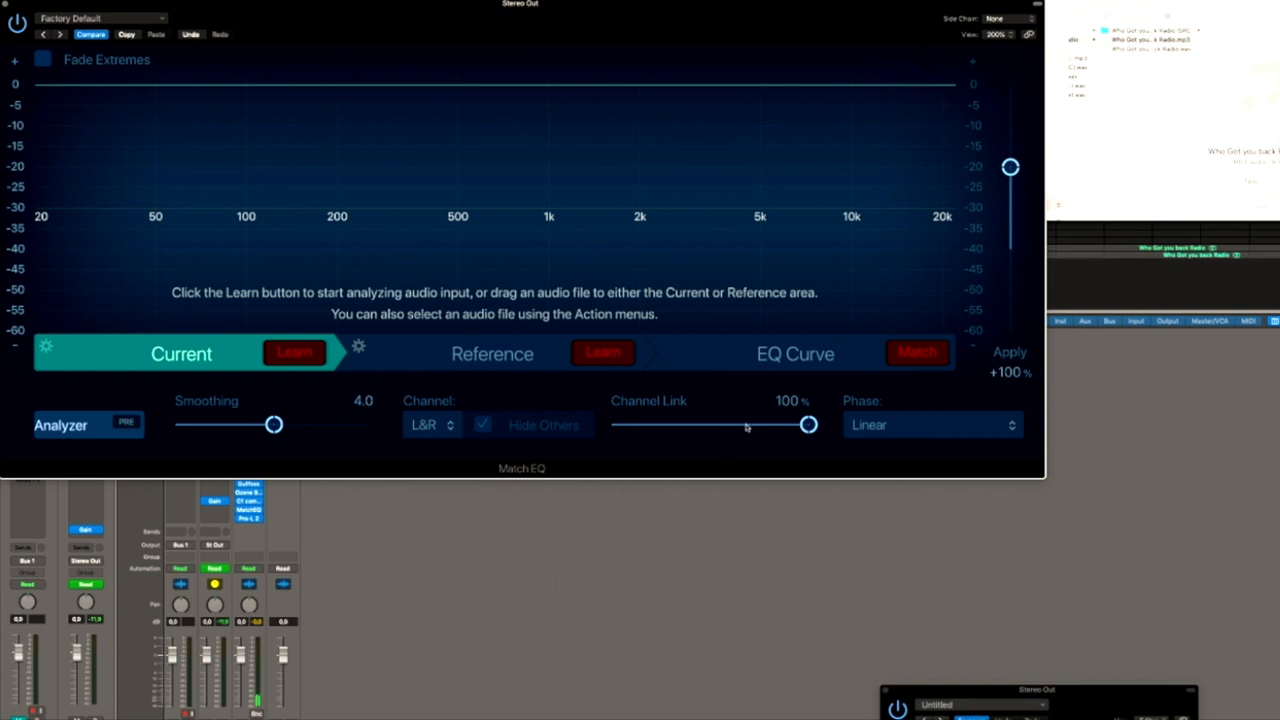
pyautogui.moveTo(758, 413)
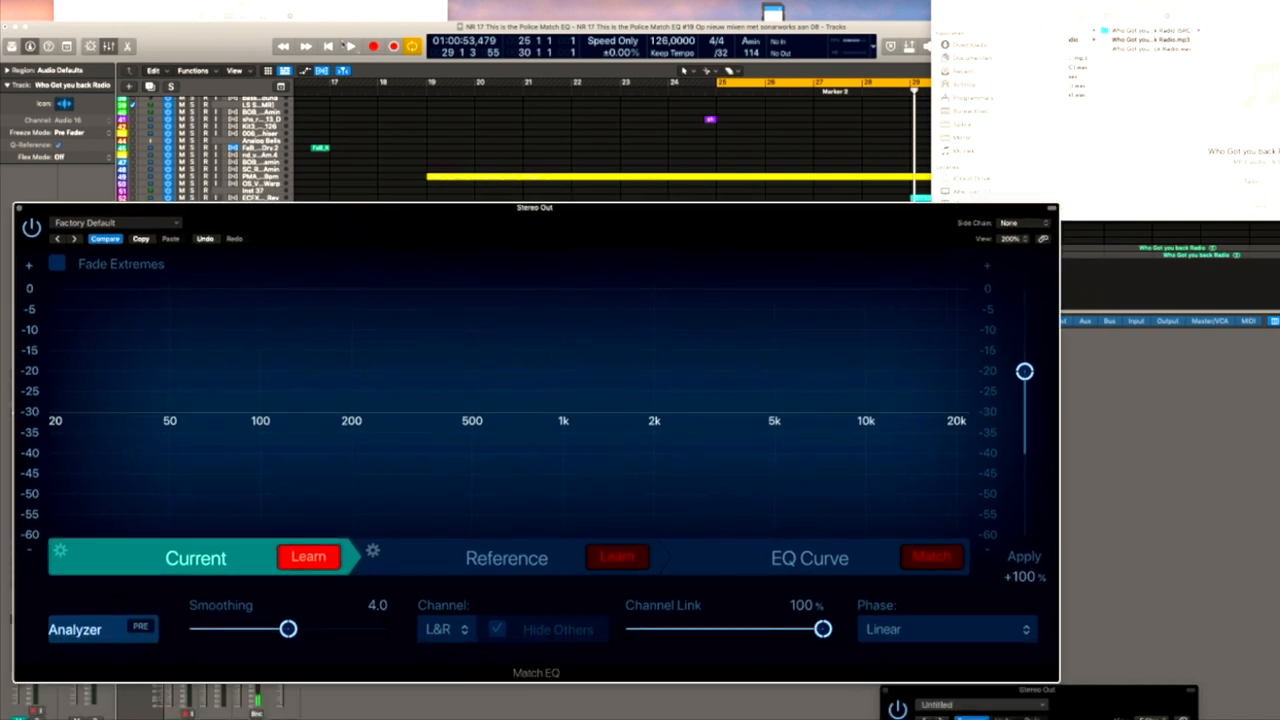
# Step: Learn the current track's spectrum during playback, then switch to the Reference section
pyautogui.click(350, 46)
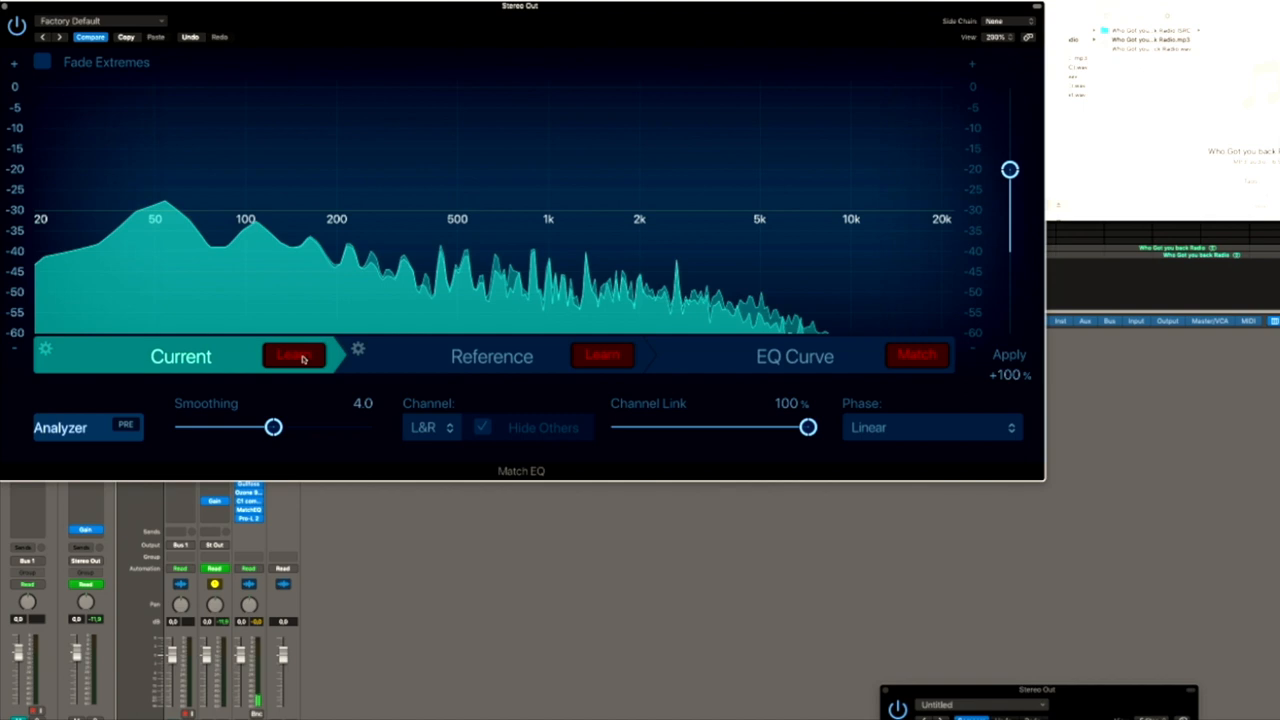
pyautogui.moveTo(435, 367)
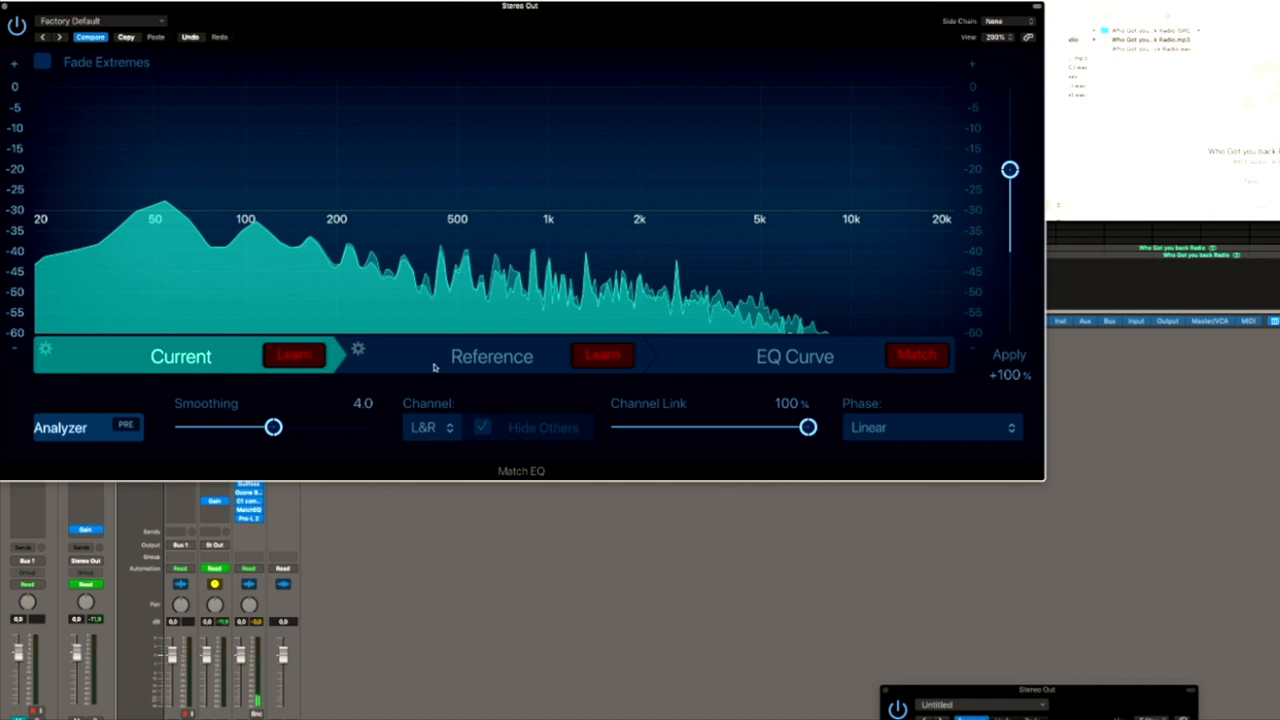
pyautogui.click(491, 356)
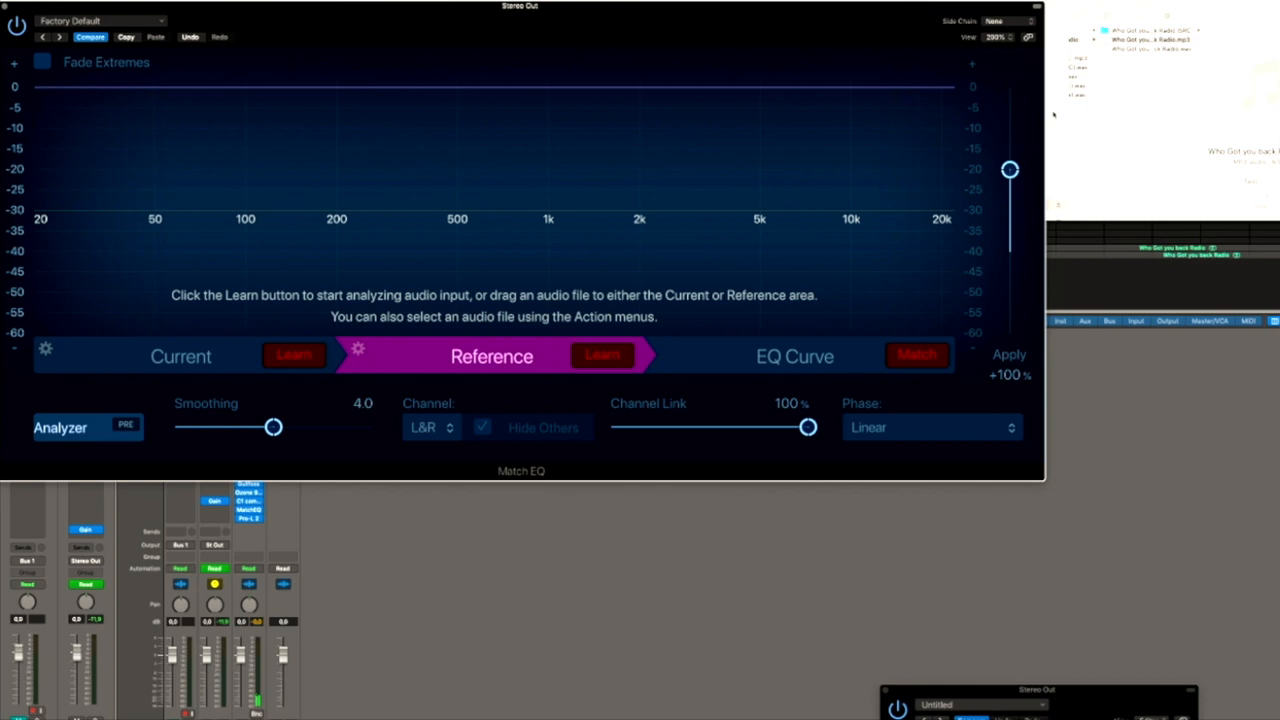
pyautogui.moveTo(1063, 104)
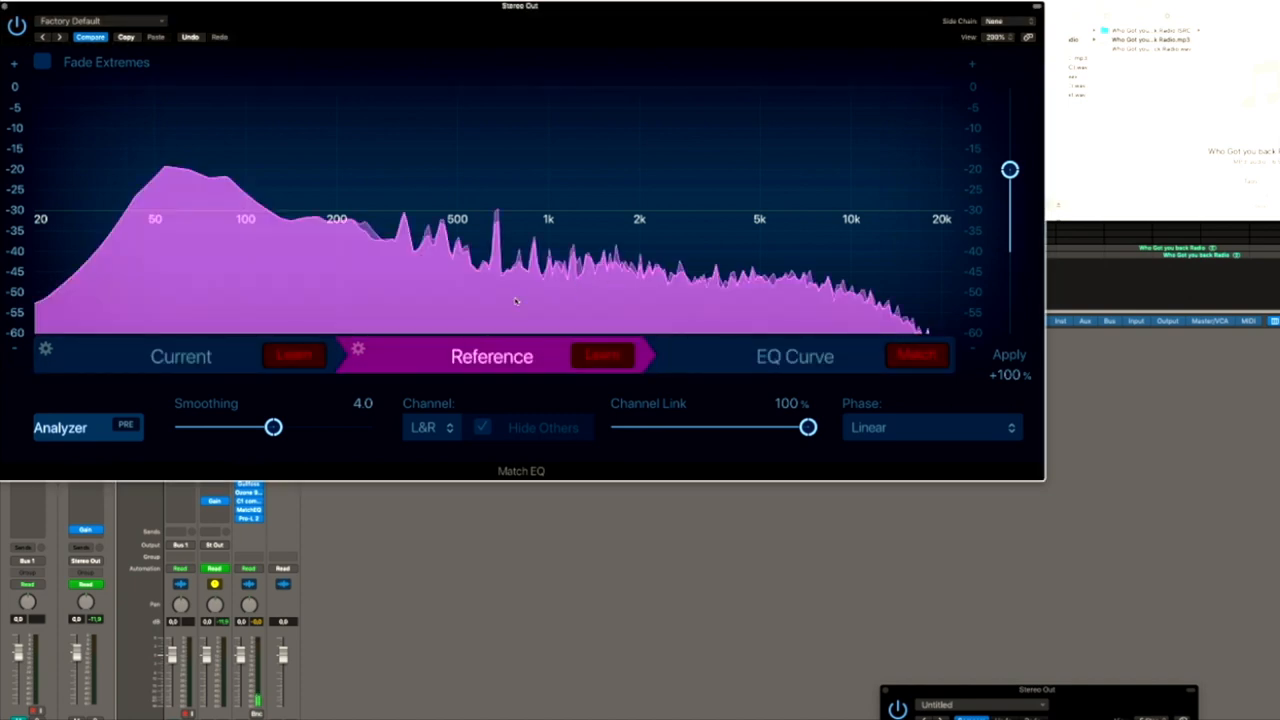
# Step: Review the learned current spectrum, then move to the EQ Curve section
pyautogui.click(180, 356)
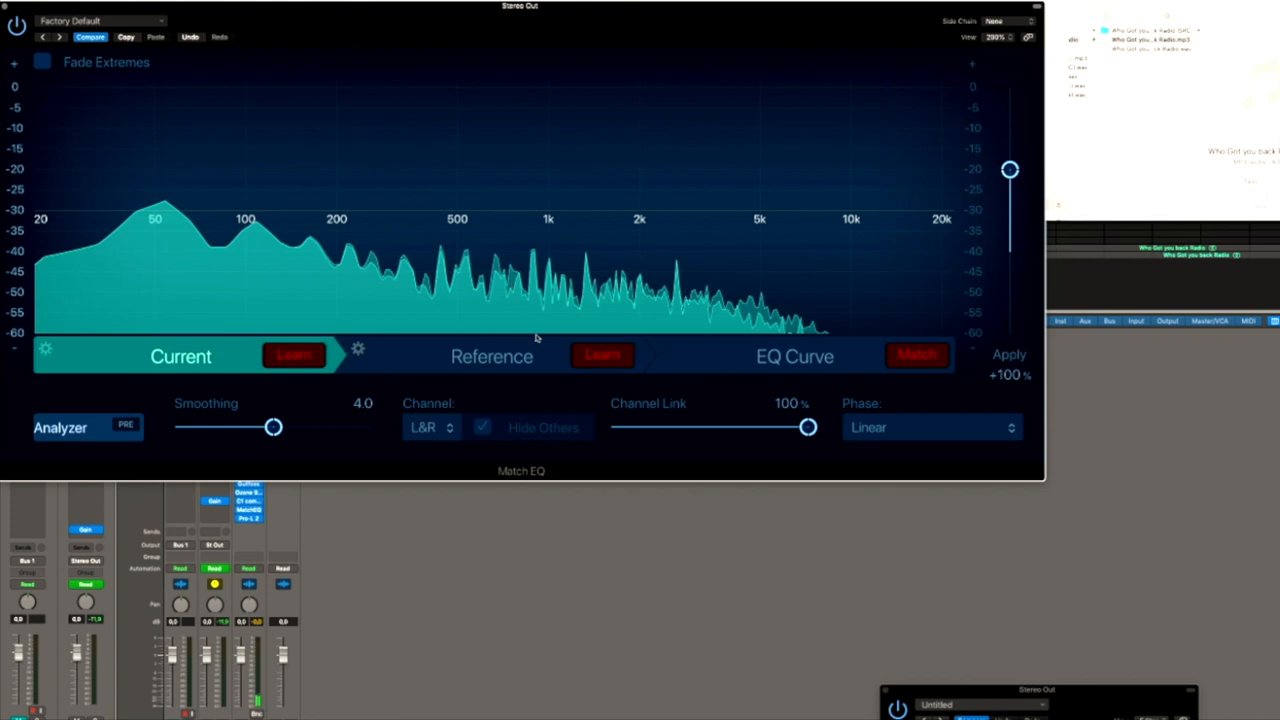
pyautogui.click(795, 356)
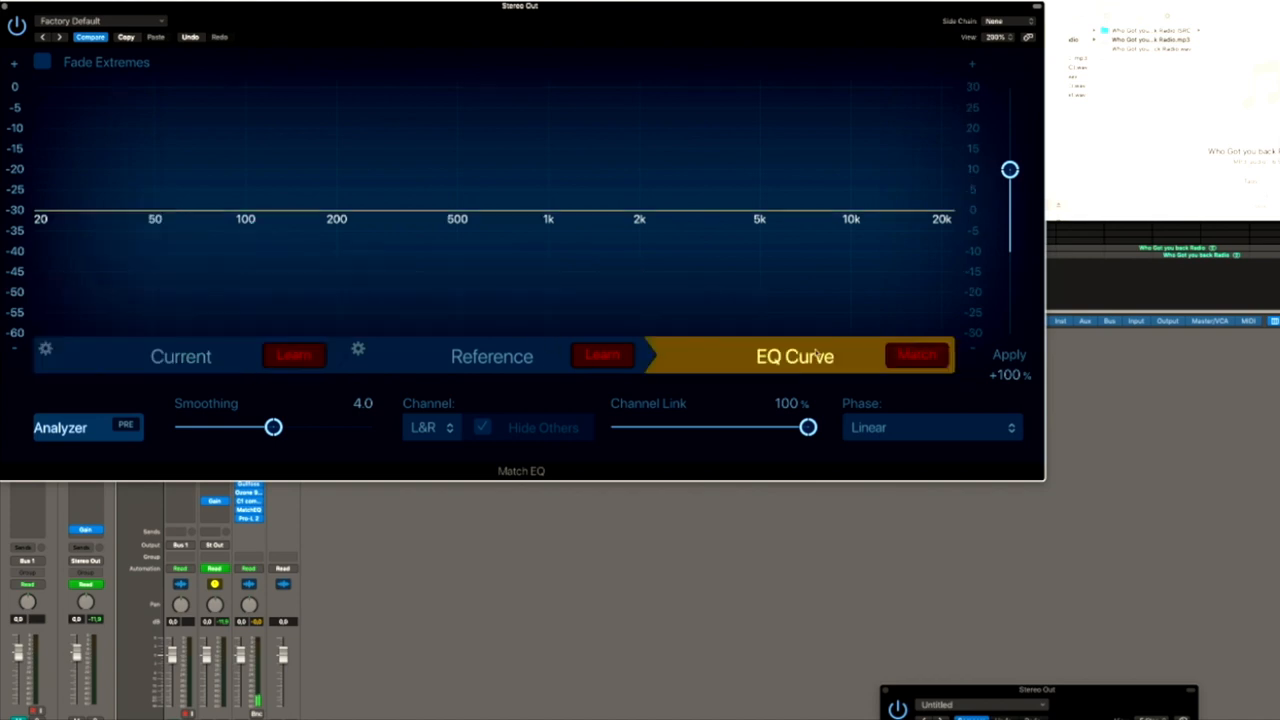
pyautogui.moveTo(815, 353)
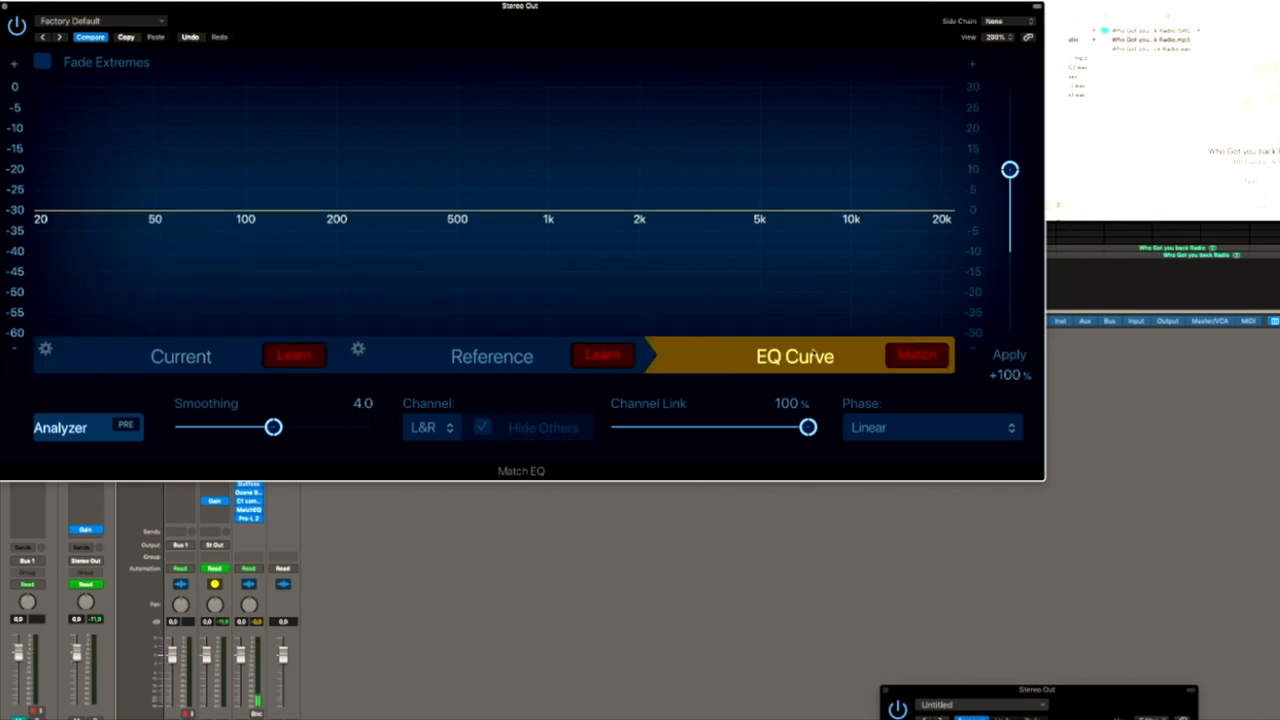
# Step: Generate the matching EQ curve and lower its apply amount to 47%
pyautogui.click(916, 355)
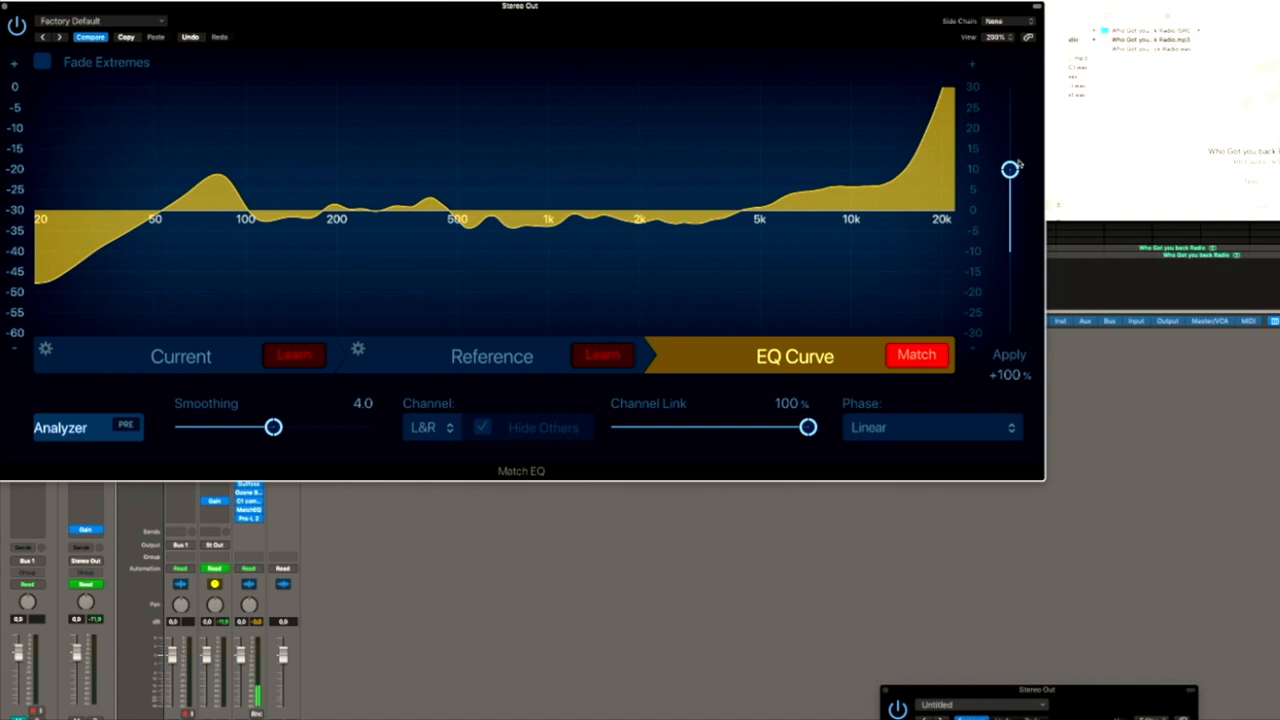
pyautogui.moveTo(1009, 179)
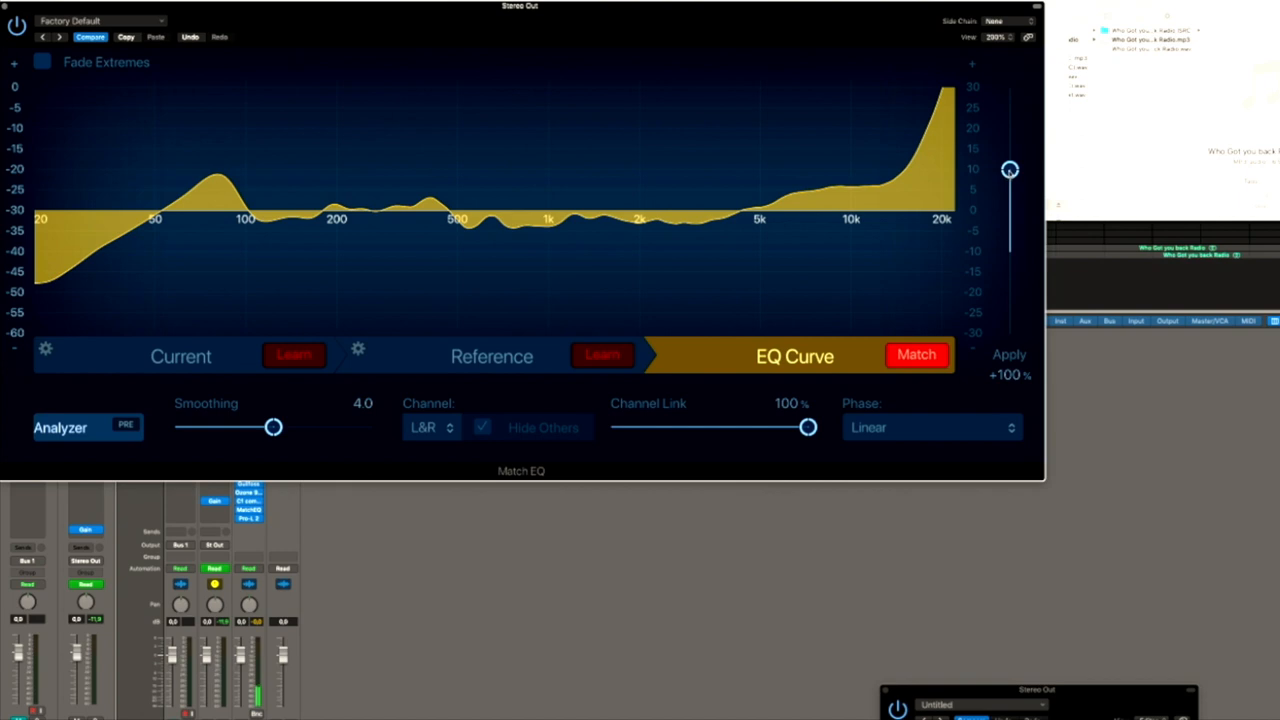
pyautogui.moveTo(1009, 170); pyautogui.dragTo(1009, 213)
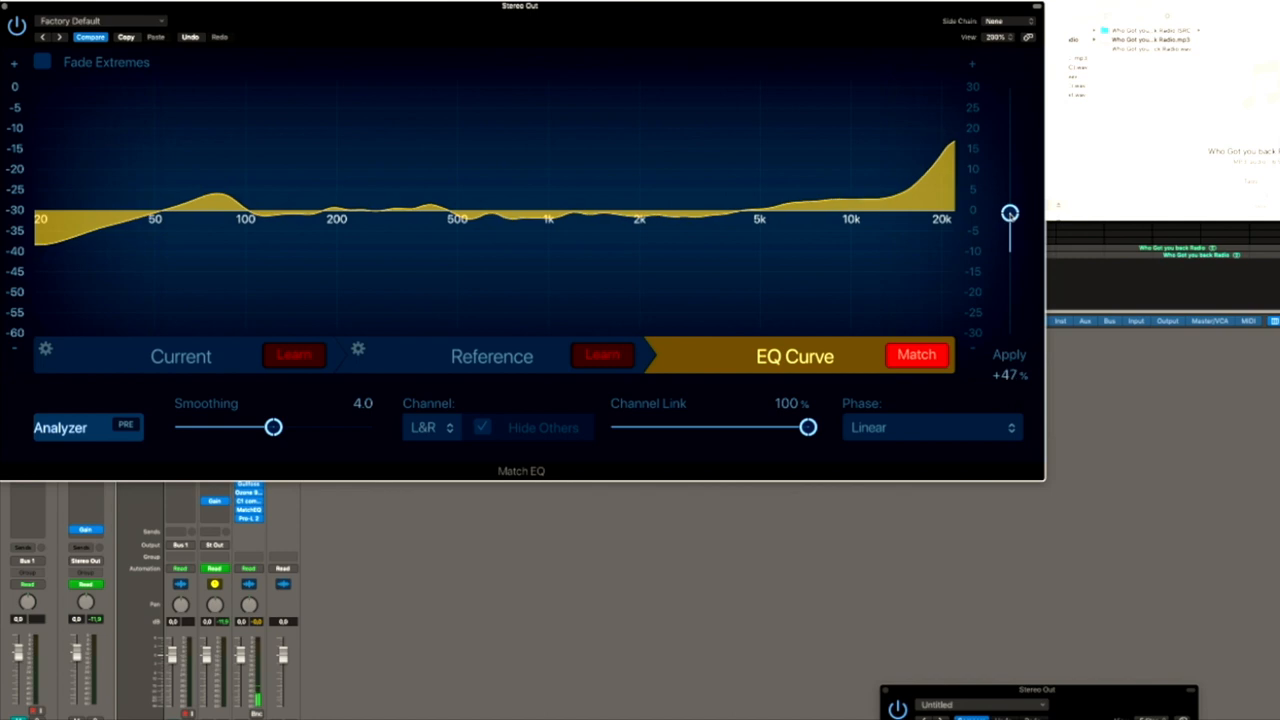
# Step: Drag the Apply amount down to about 37%, then back up to 88%
pyautogui.moveTo(1010, 213); pyautogui.dragTo(1010, 233)
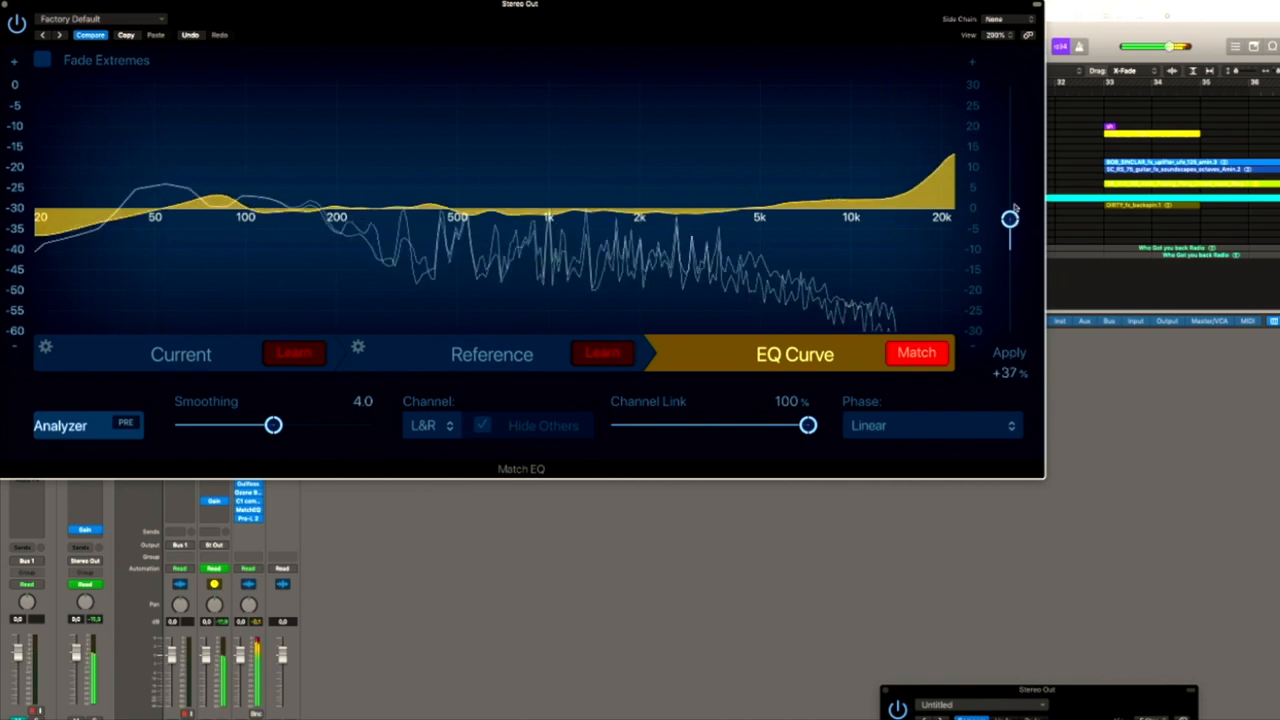
pyautogui.moveTo(1010, 218); pyautogui.dragTo(1010, 178)
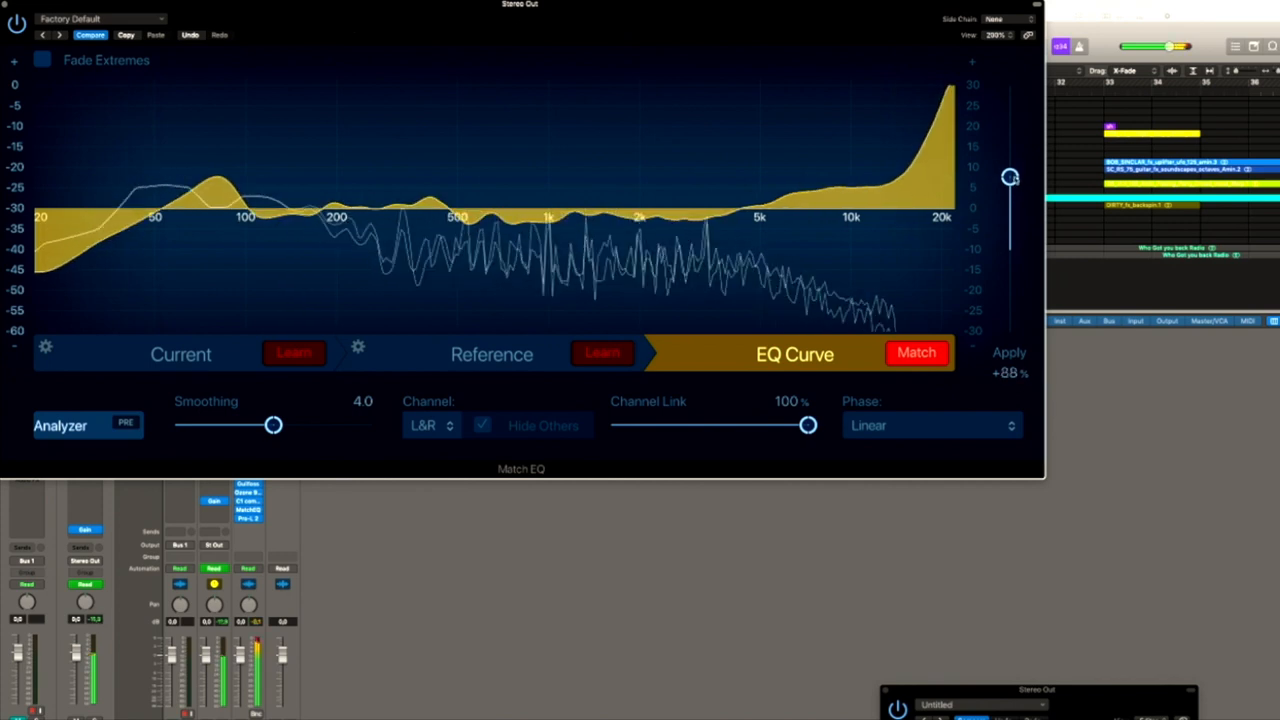